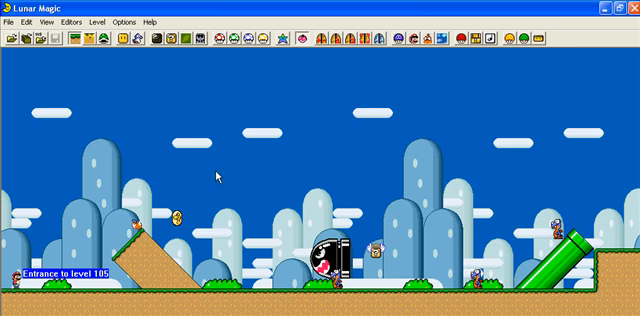
pyautogui.moveTo(362, 167)
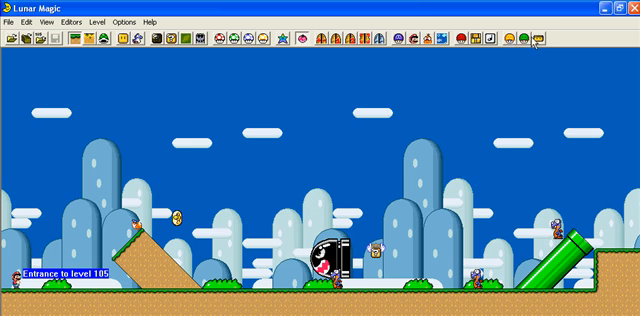
pyautogui.moveTo(302, 160)
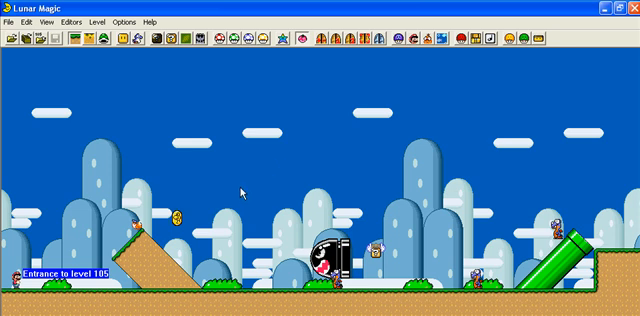
pyautogui.moveTo(234, 188)
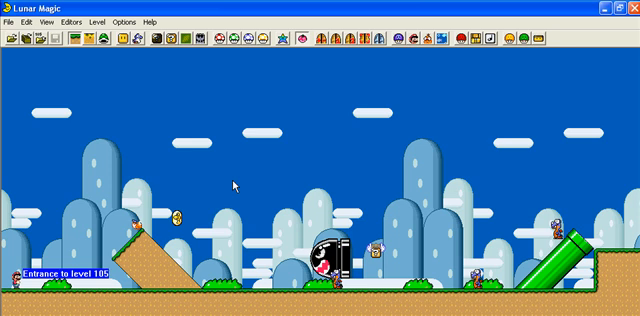
pyautogui.moveTo(162, 210)
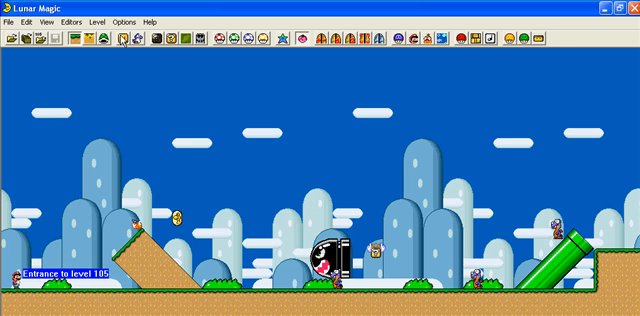
# Place 0C Black piranha plants in a row above the ground near level 105's left edge.
pyautogui.click(123, 45)
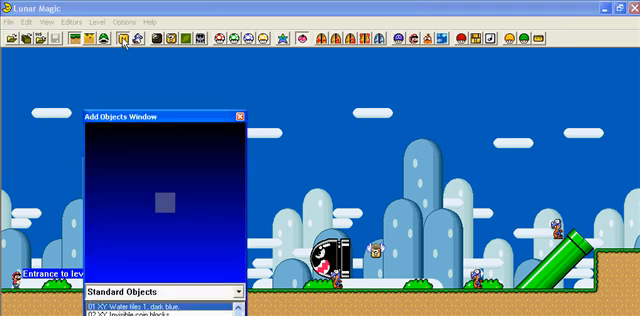
pyautogui.moveTo(128, 62)
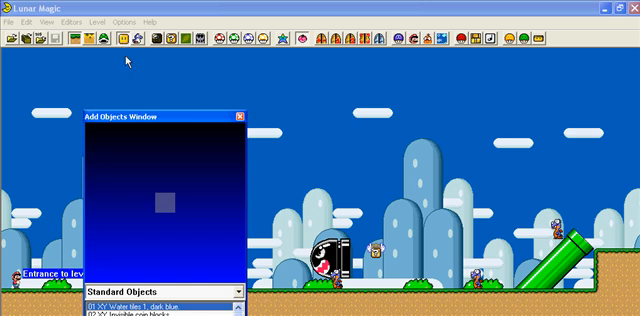
pyautogui.moveTo(155, 115)
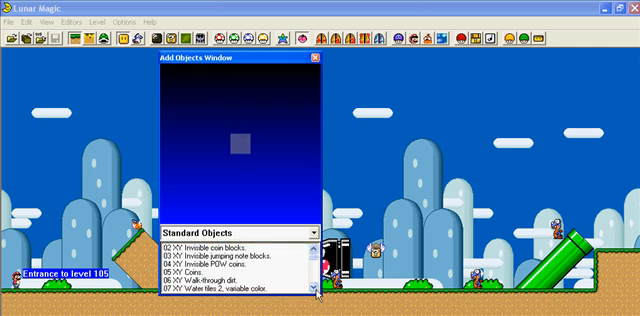
pyautogui.click(240, 253)
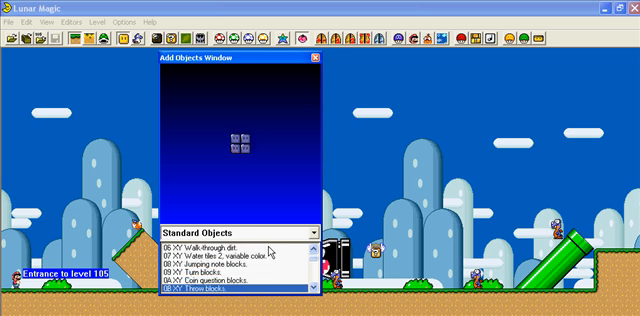
pyautogui.scroll(-3)
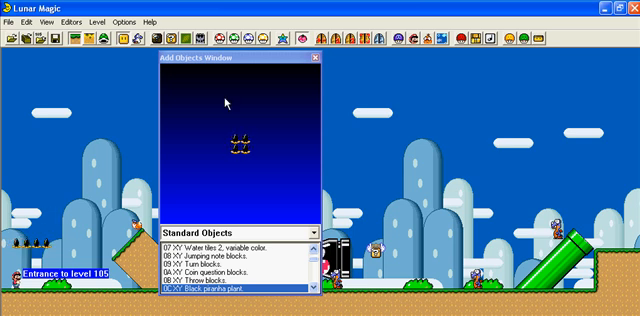
pyautogui.moveTo(320, 62)
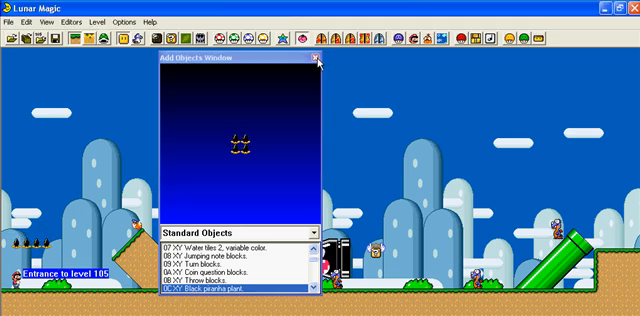
# Close the Add Objects window to view the level with the piranha plants.
pyautogui.click(318, 60)
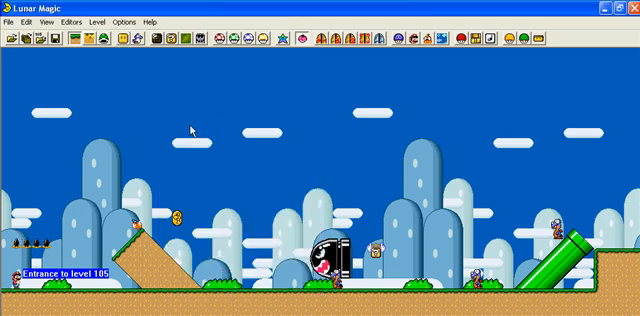
pyautogui.moveTo(147, 85)
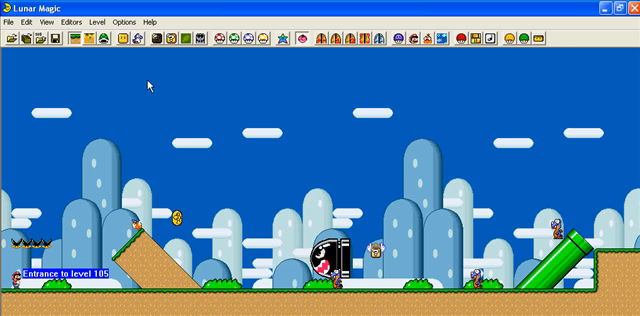
pyautogui.moveTo(148, 48)
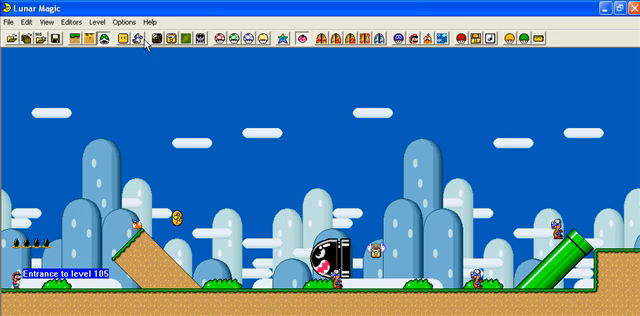
# Add a Yellow Koopa sprite on the ground at the foot of the dirt slope.
pyautogui.click(146, 43)
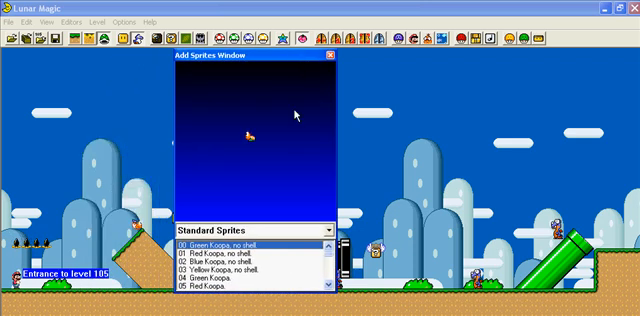
pyautogui.moveTo(313, 195)
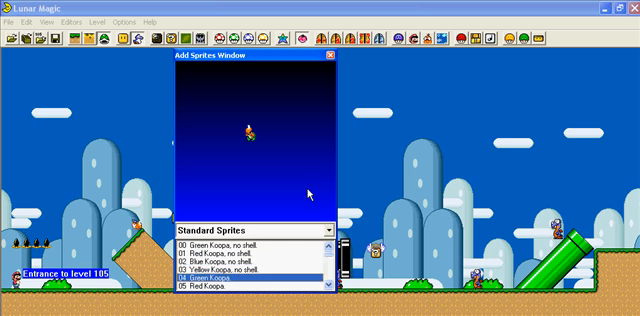
pyautogui.scroll(-3)
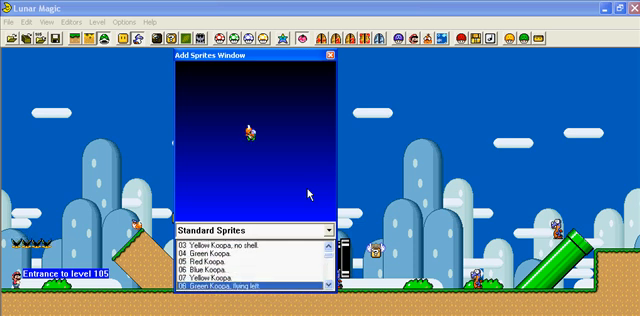
pyautogui.scroll(-3)
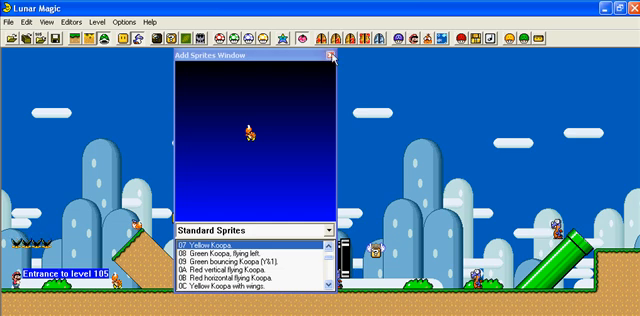
# Close the Add Sprites window to view the level with the new Koopa.
pyautogui.click(328, 59)
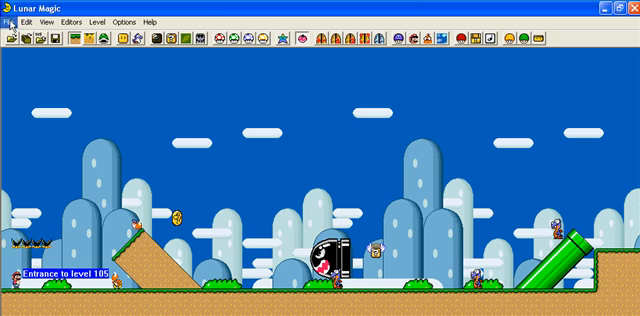
# Open the Setup Emulator settings from the File > Emulator menu.
pyautogui.click(13, 20)
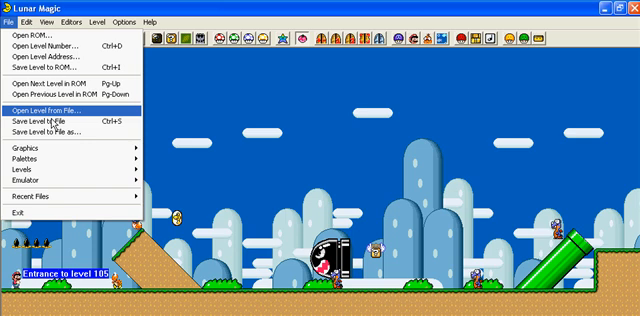
pyautogui.moveTo(35, 175)
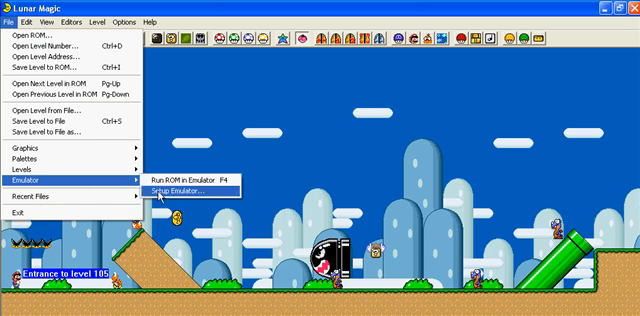
pyautogui.click(354, 185)
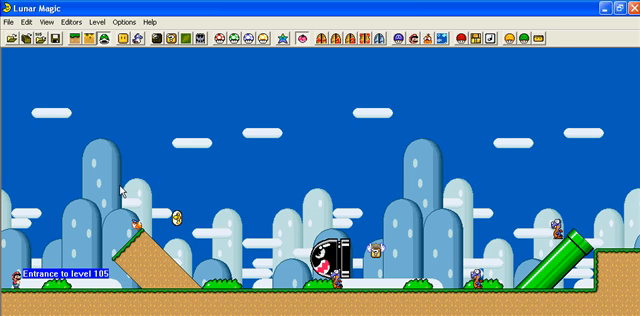
pyautogui.moveTo(122, 163)
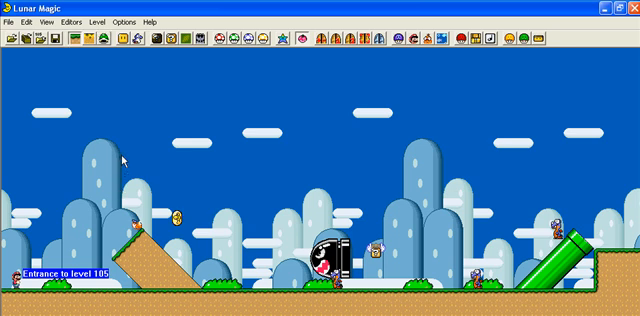
pyautogui.moveTo(240, 130)
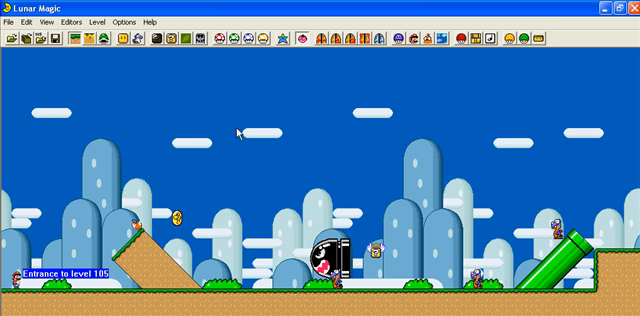
# Click in the level near the added piranha plants and Koopa.
pyautogui.click(250, 130)
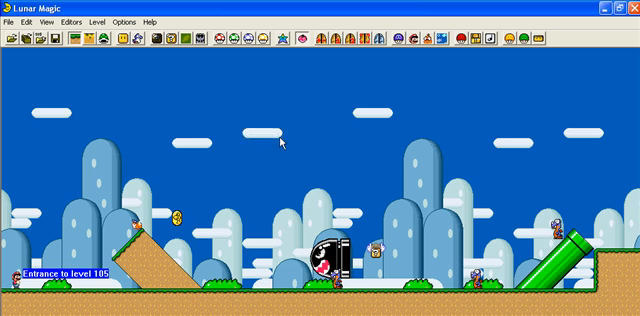
pyautogui.moveTo(281, 130)
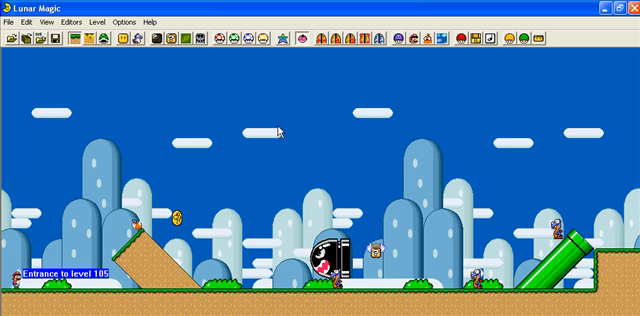
pyautogui.moveTo(250, 135)
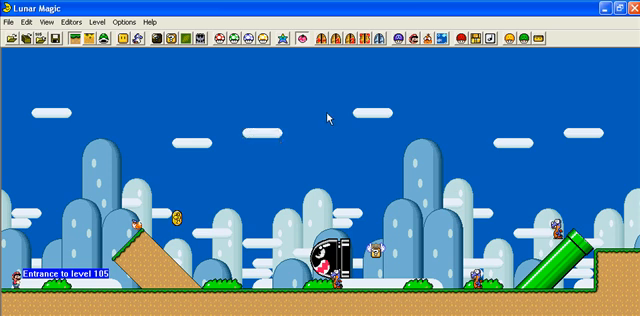
pyautogui.moveTo(346, 108)
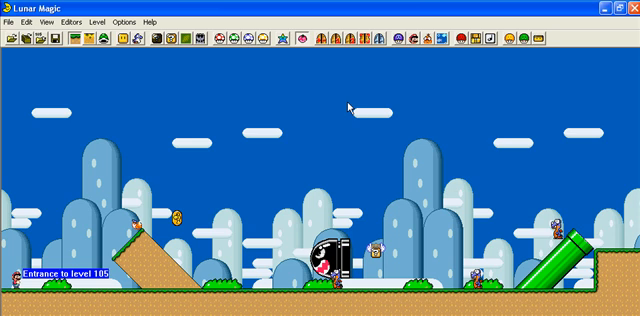